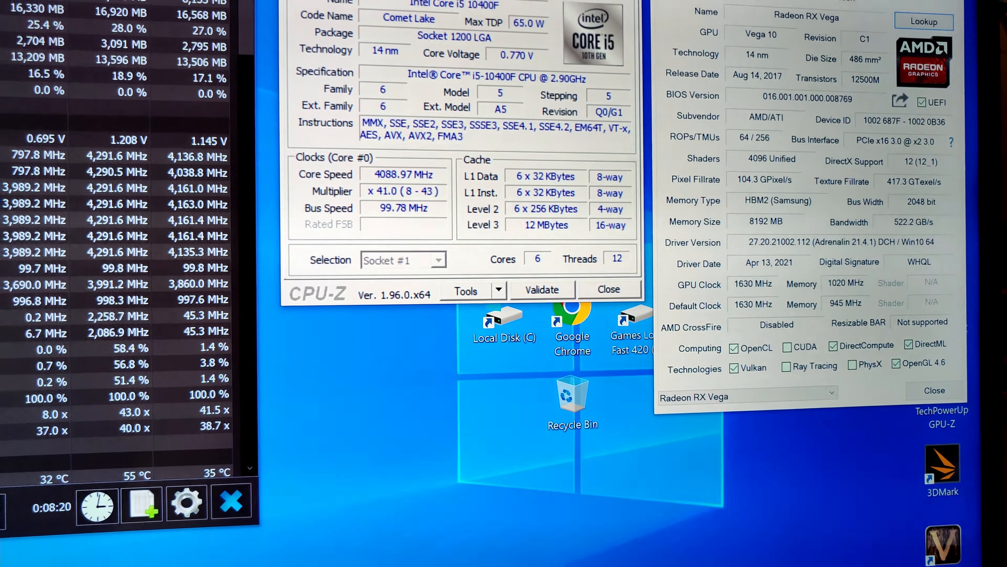
Browse the 3DMark benchmark list and select the Fire Strike page.
left_click(429, 100)
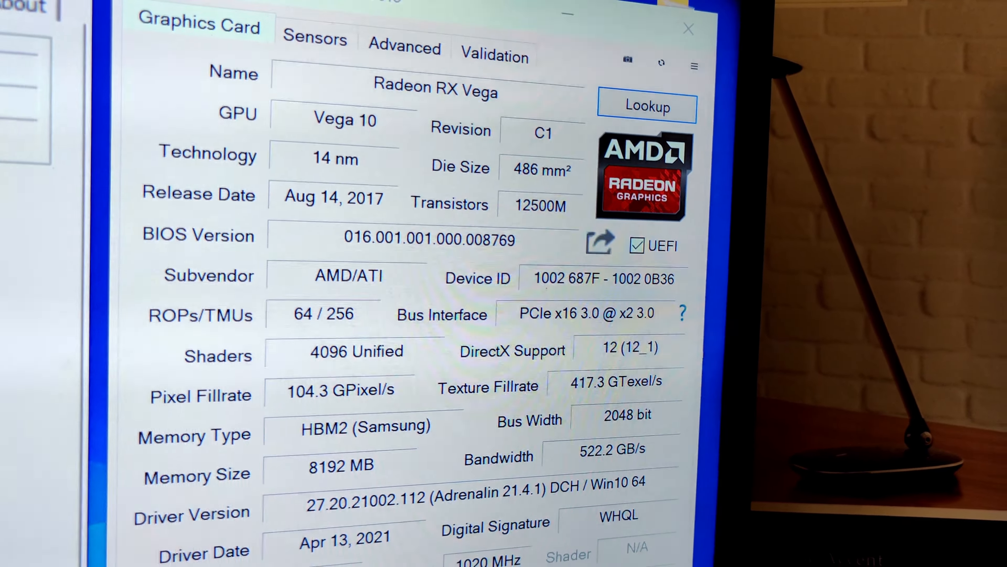
scroll("down", 3)
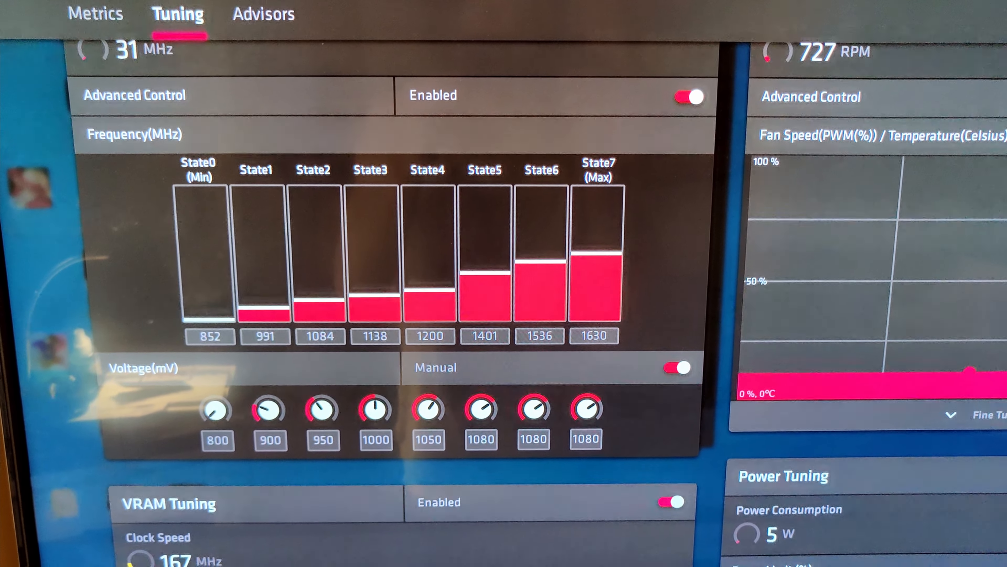
scroll("down", 3)
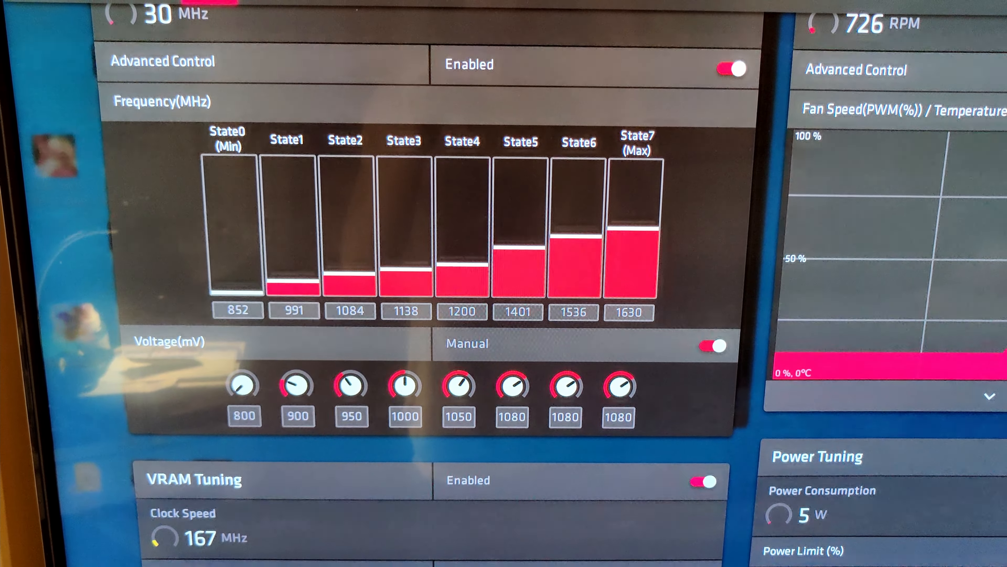
scroll("up", 3)
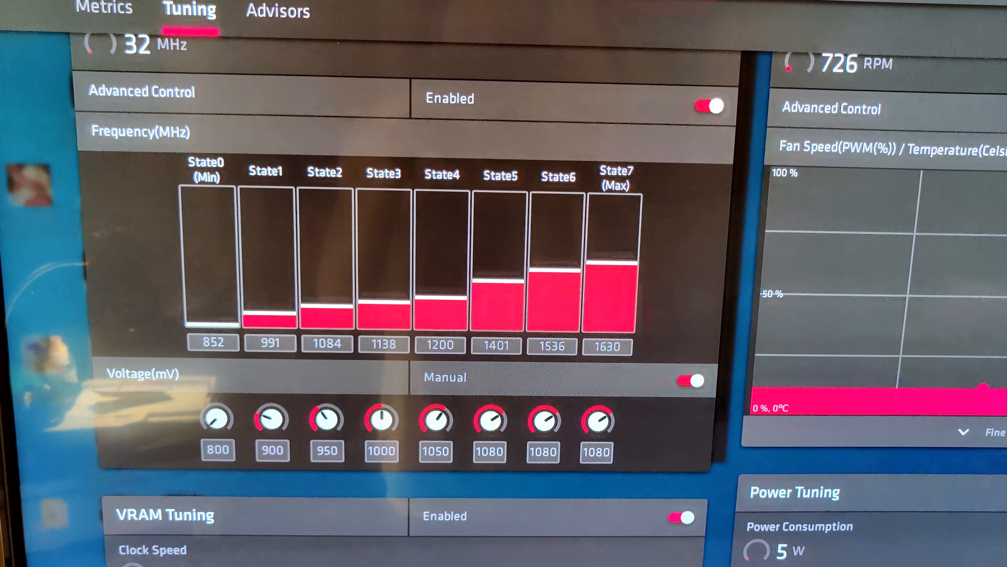
scroll("down", 3)
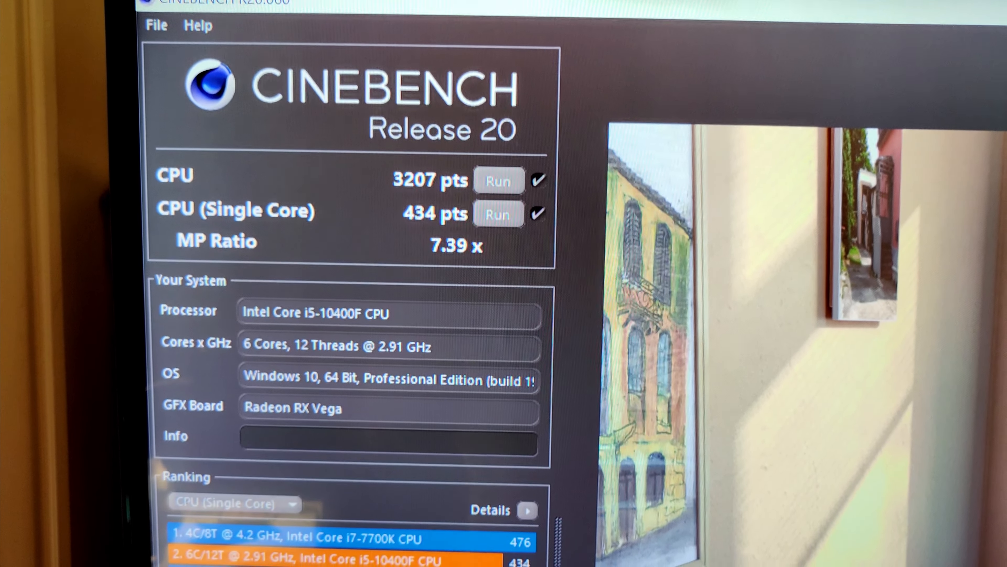
scroll("down", 3)
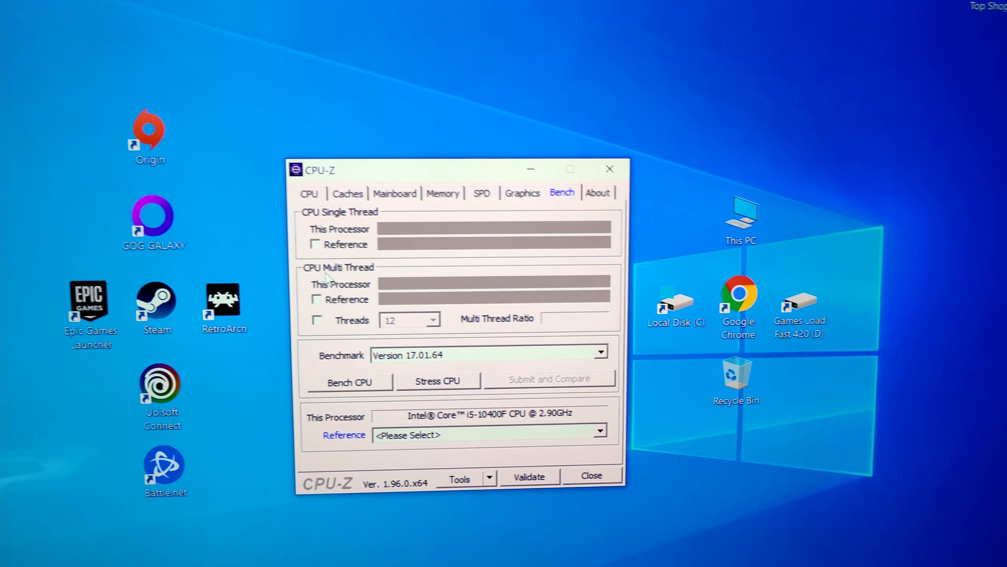
left_click(349, 381)
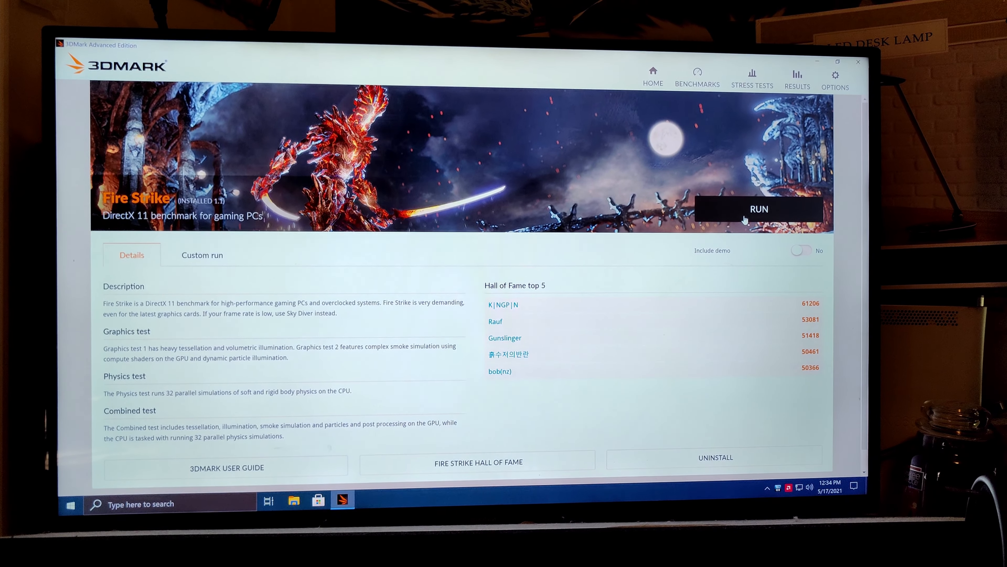
Start the Fire Strike benchmark run in 3DMark.
left_click(796, 75)
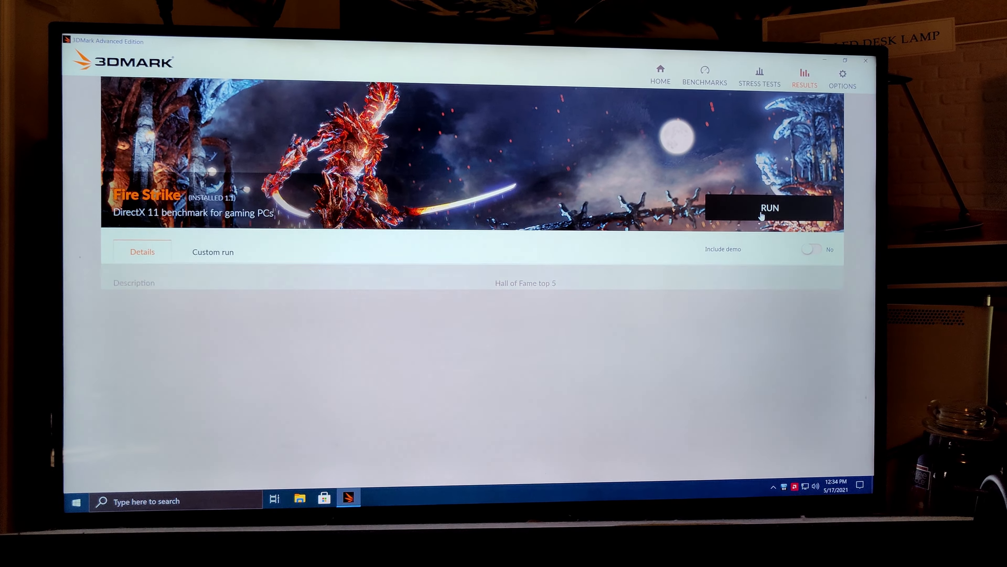
left_click(769, 207)
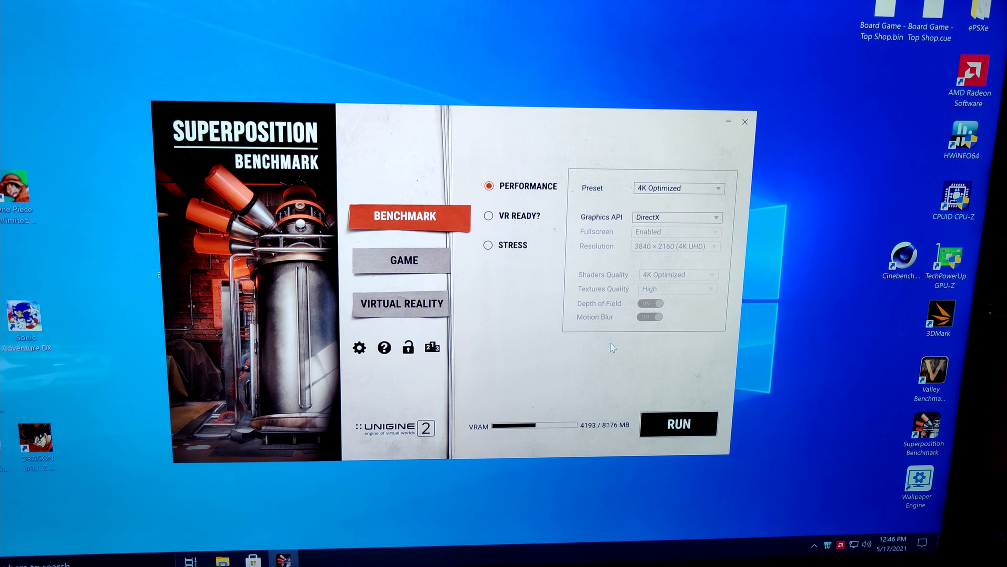
Run the Superposition Performance benchmark with the 4K Optimized preset on DirectX.
left_click(678, 423)
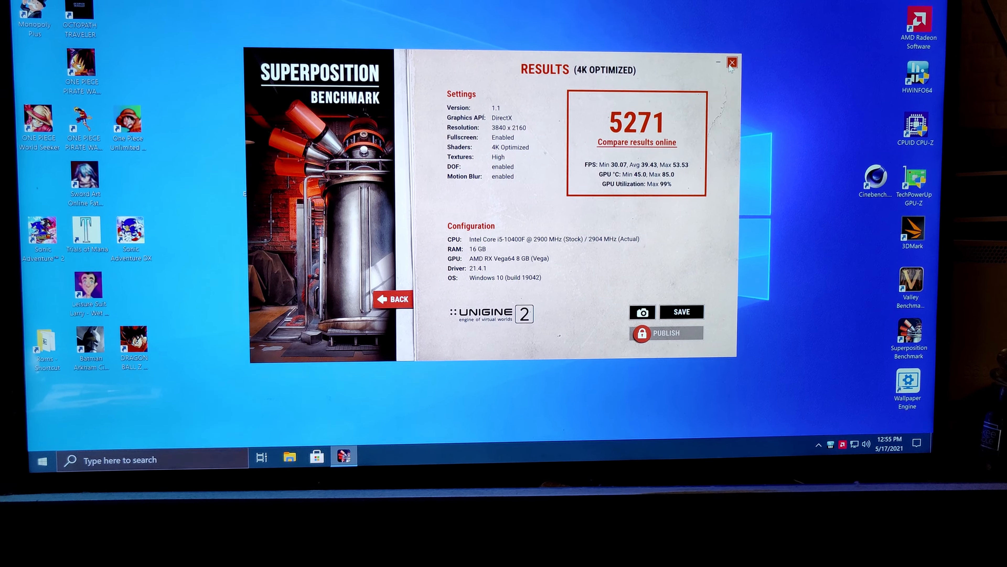
Leave the Superposition results (score 5271, max GPU 85.0°C) and bring up HWiNFO64 sensors.
left_click(731, 62)
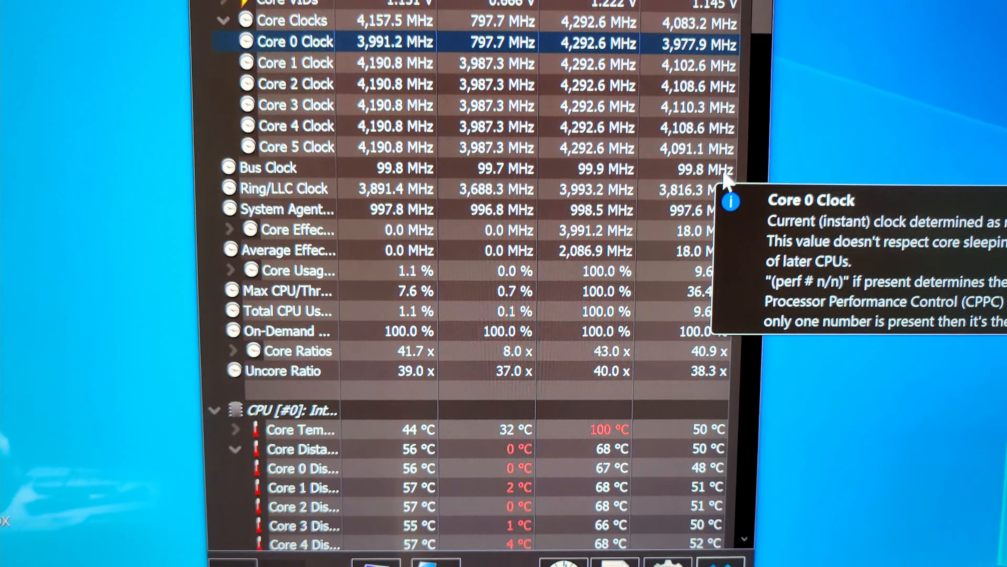
Scroll HWiNFO64 sensors from CPU clocks down to GPU readings showing 100.8°C hot spot and 275 W maximums.
scroll("down", 3)
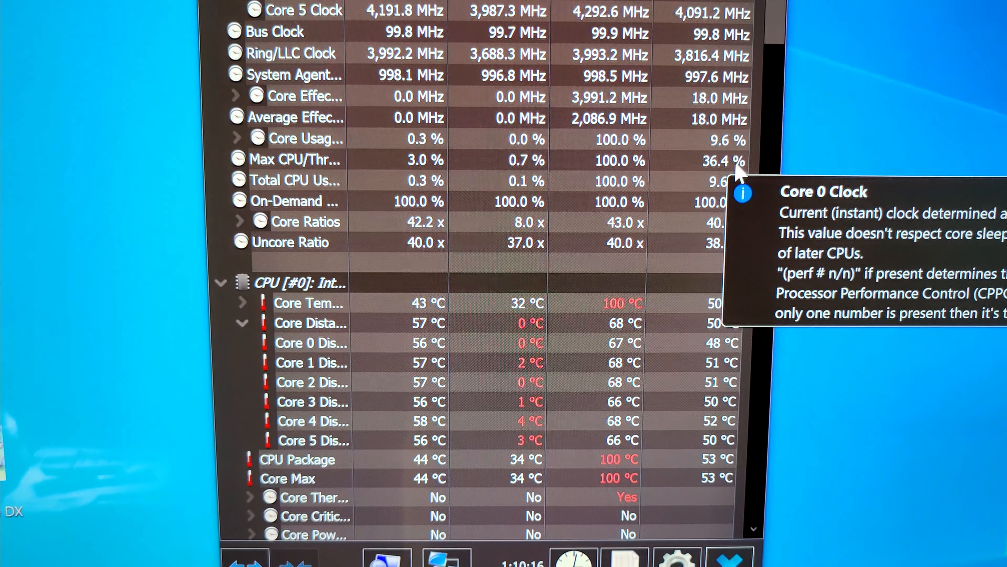
scroll("down", 3)
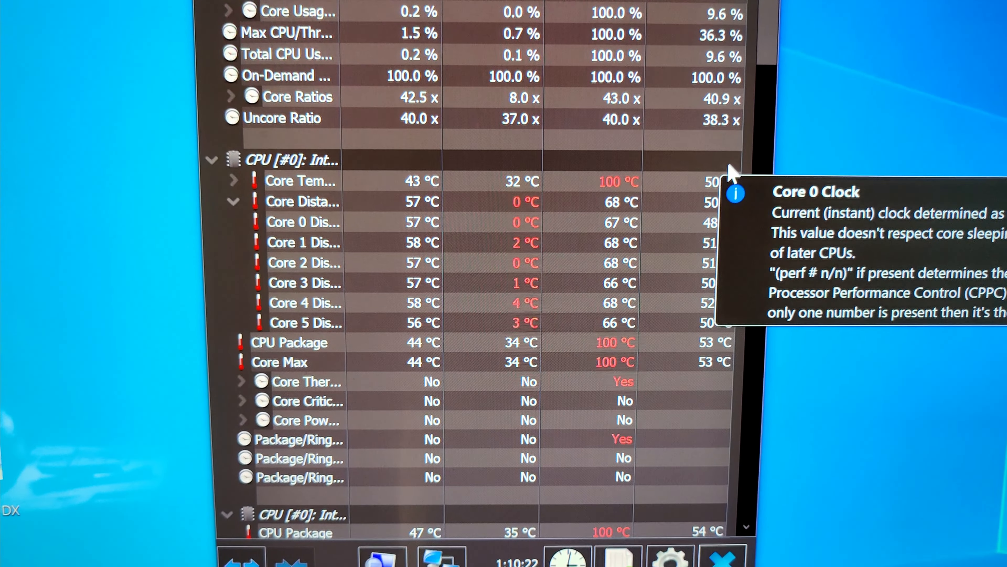
scroll("down", 3)
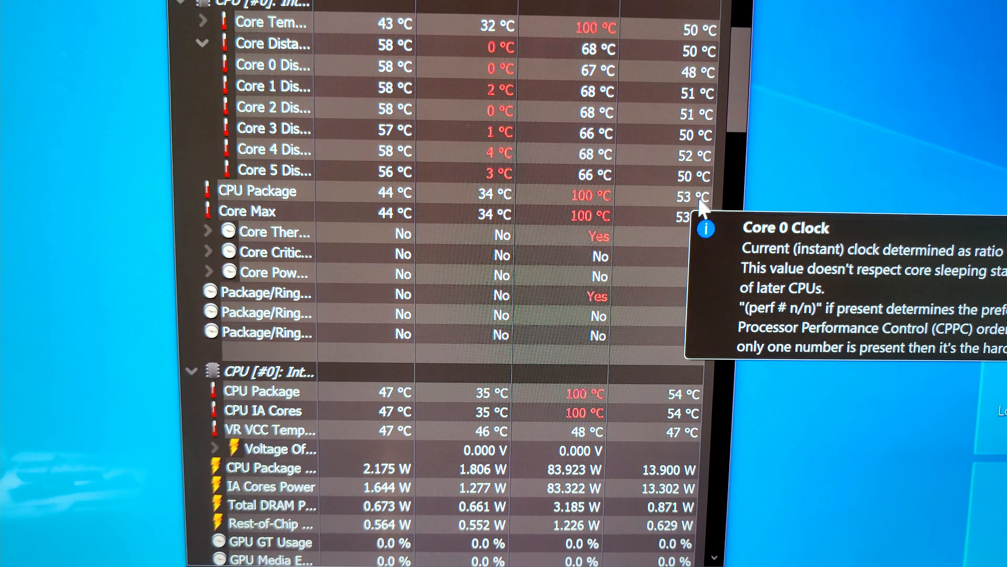
scroll("down", 3)
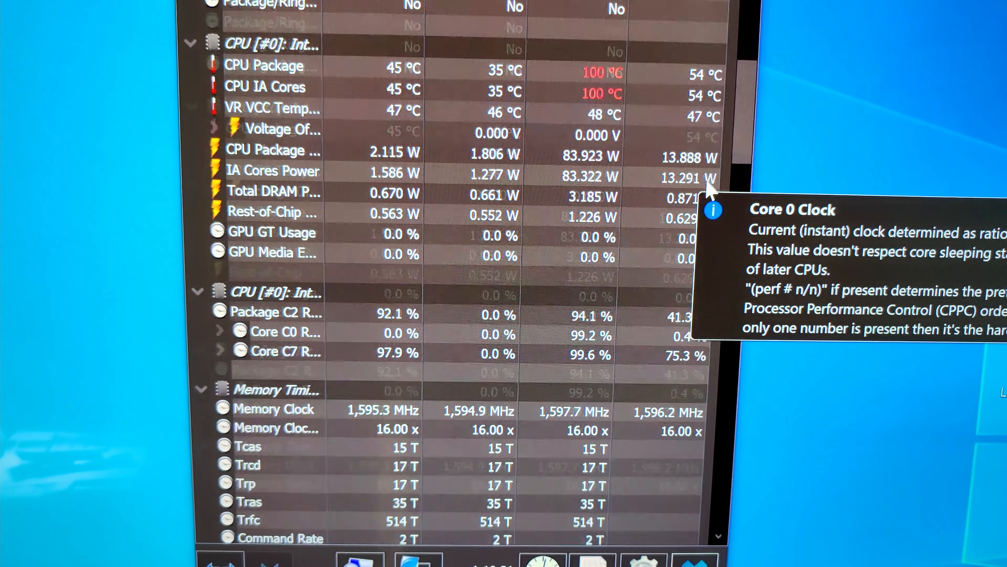
scroll("down", 3)
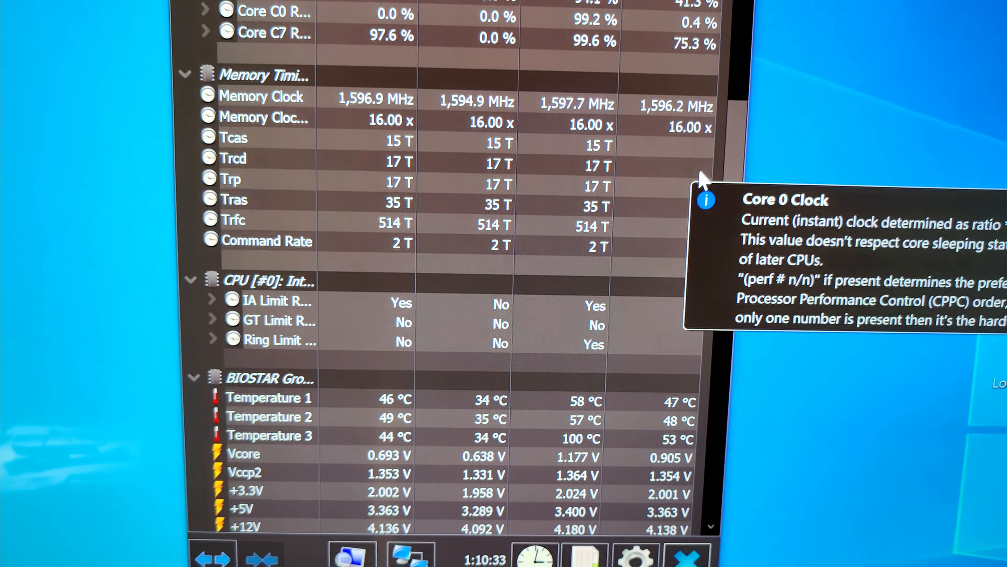
scroll("down", 3)
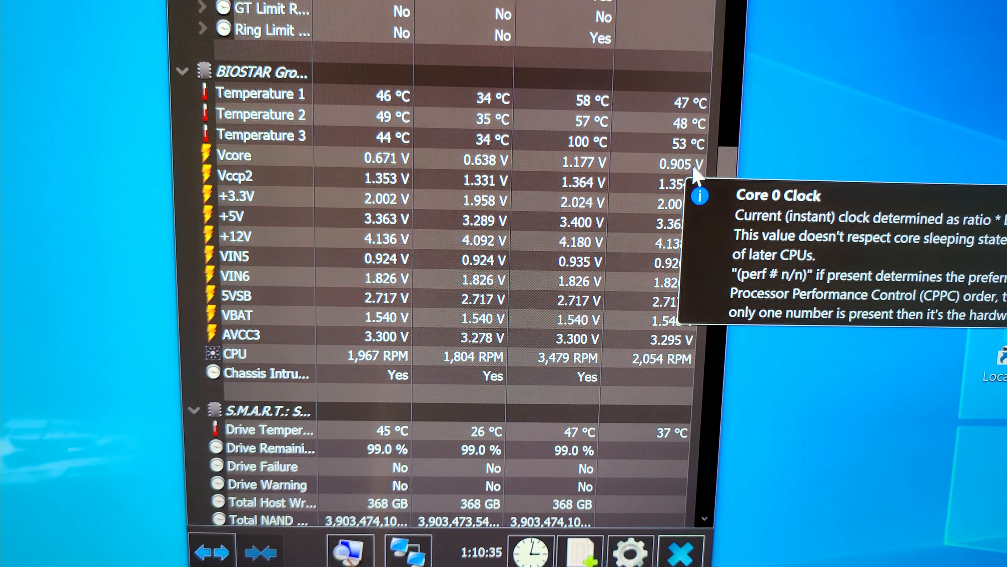
scroll("down", 3)
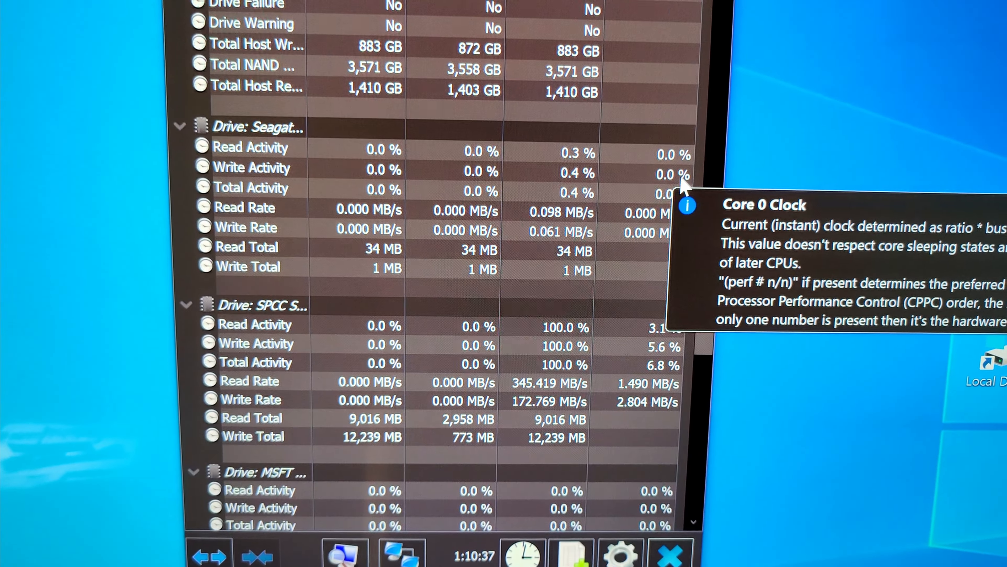
scroll("down", 3)
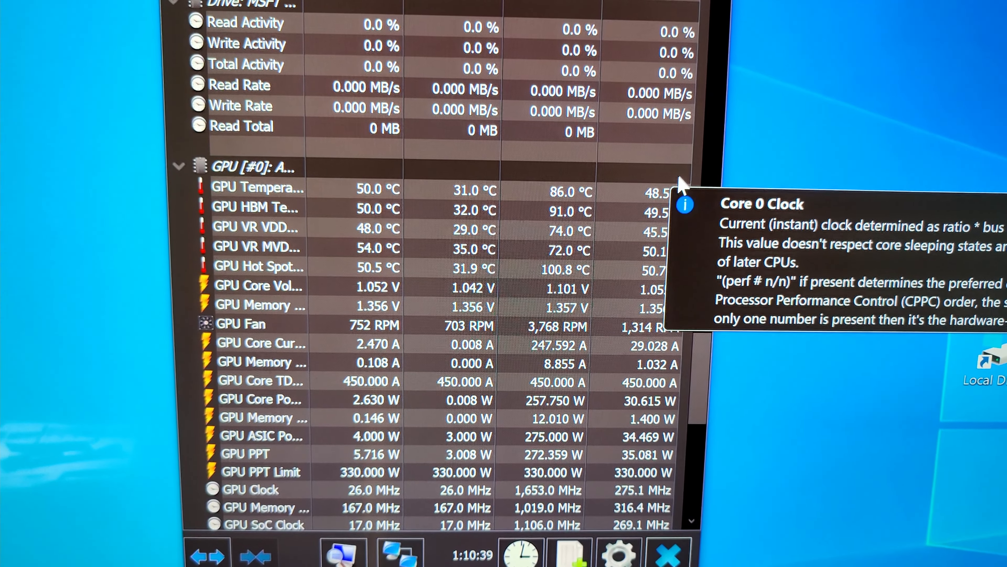